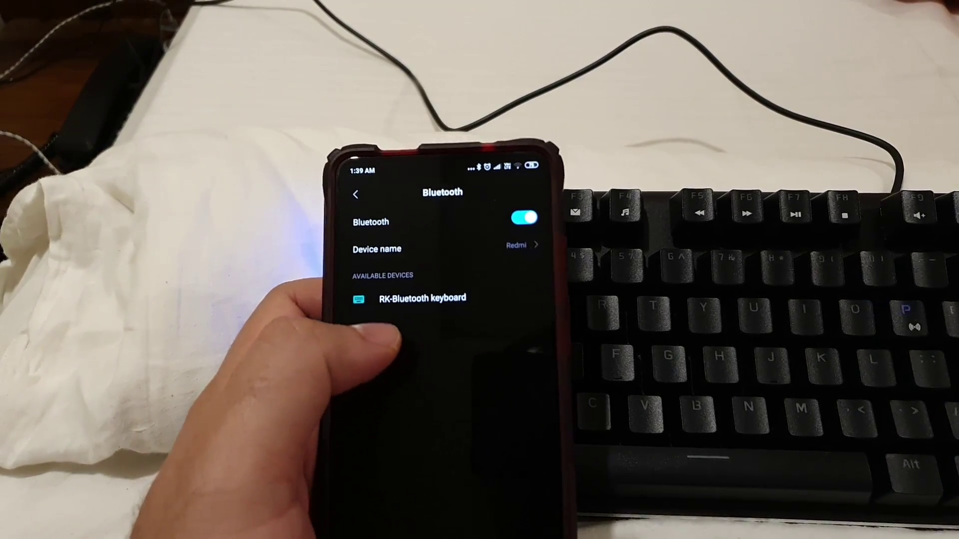
# Select 'RK-Bluetooth keyboard' under Available devices to begin pairing with the phone.
pyautogui.click(421, 298)
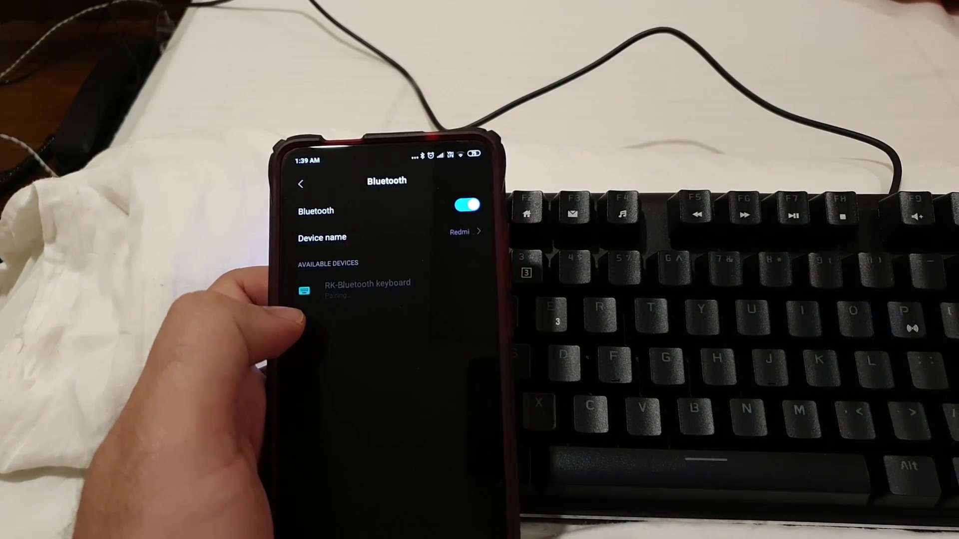